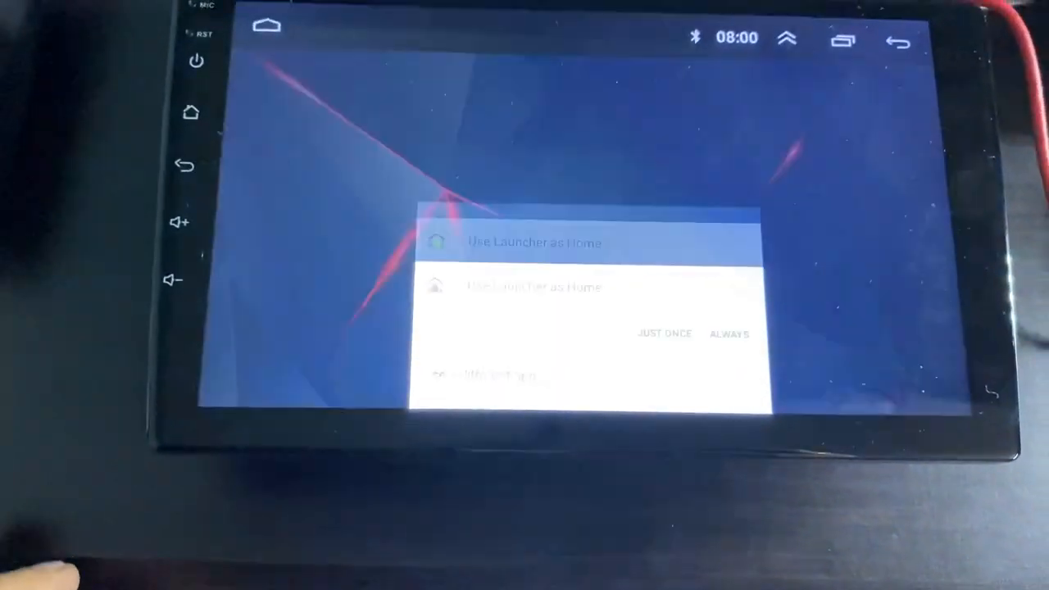
Choose ALWAYS in the 'Use Launcher as Home' prompt, returning to the home screen
left_click(728, 335)
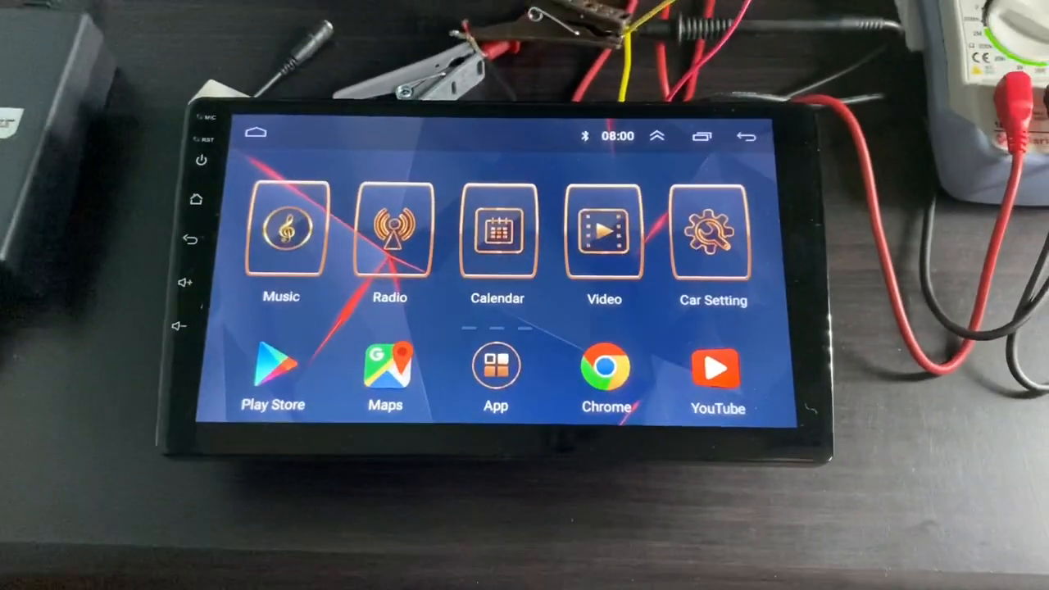